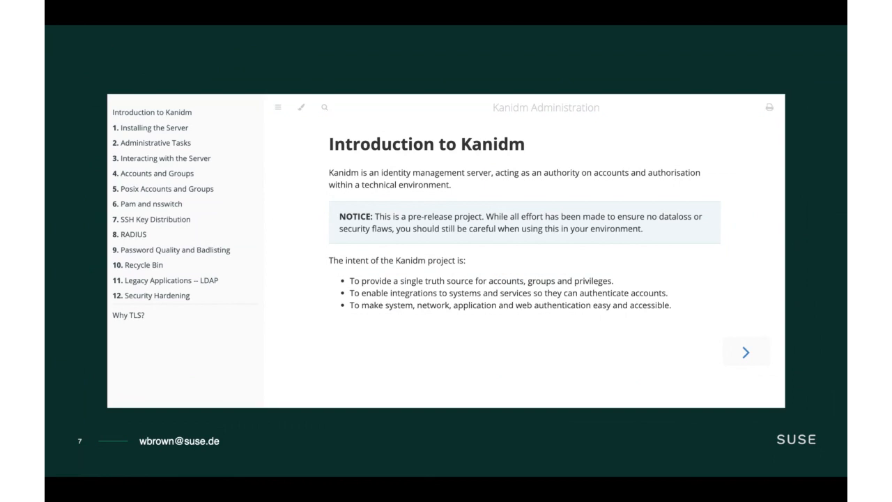
# Step: Advance to the slide showing the RADIUS EAP-PEAP success log and connected Blackhats Wi-Fi
pyautogui.click(746, 351)
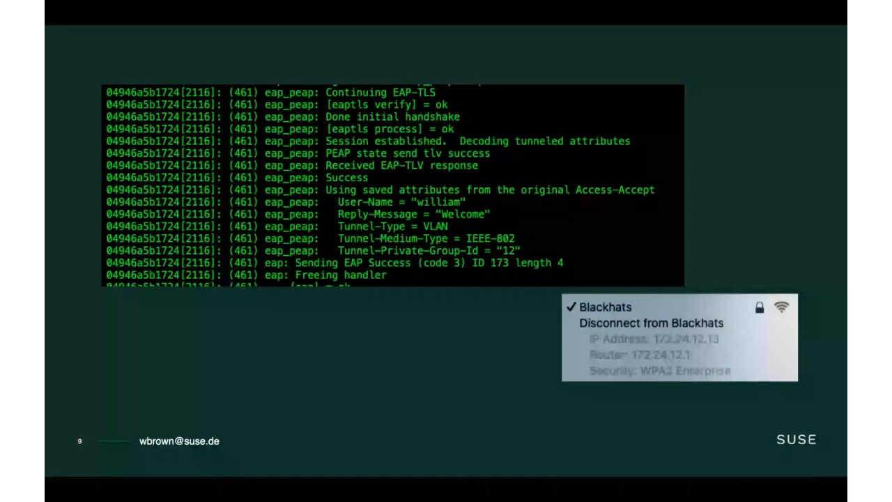
# Step: Advance to slide 10 with PAM auth rules, nsswitch kanidm entries and sshd AuthorizedKeysCommand
pyautogui.press('Right')
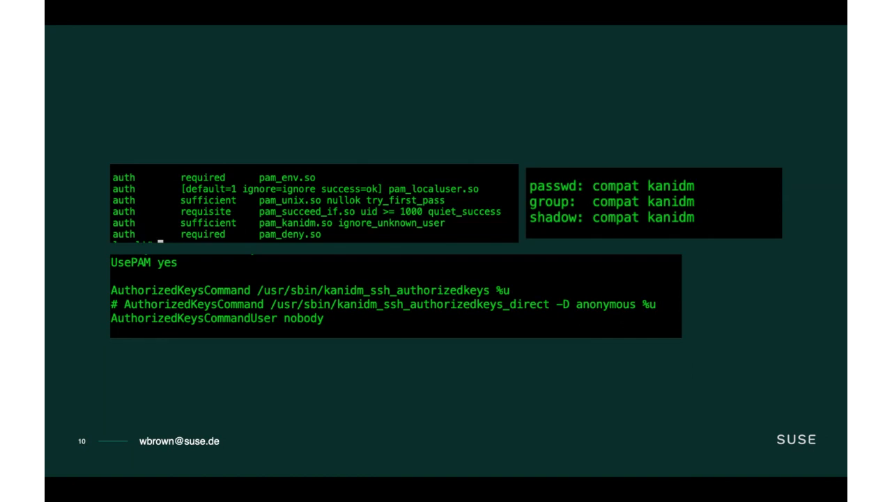
pyautogui.press('Right')
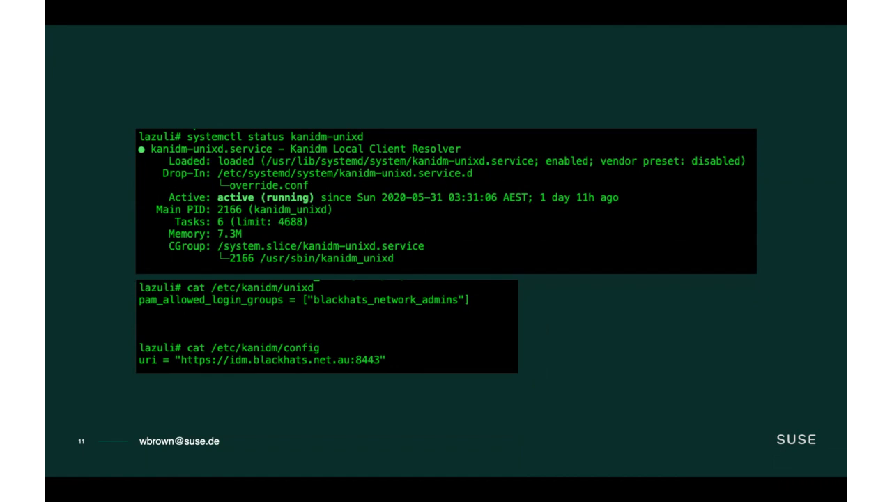
# Step: Step through slides 12-13 to reach slide 14 with ldapsearch output against Kanidm's LDAPS endpoint
pyautogui.press('Right')
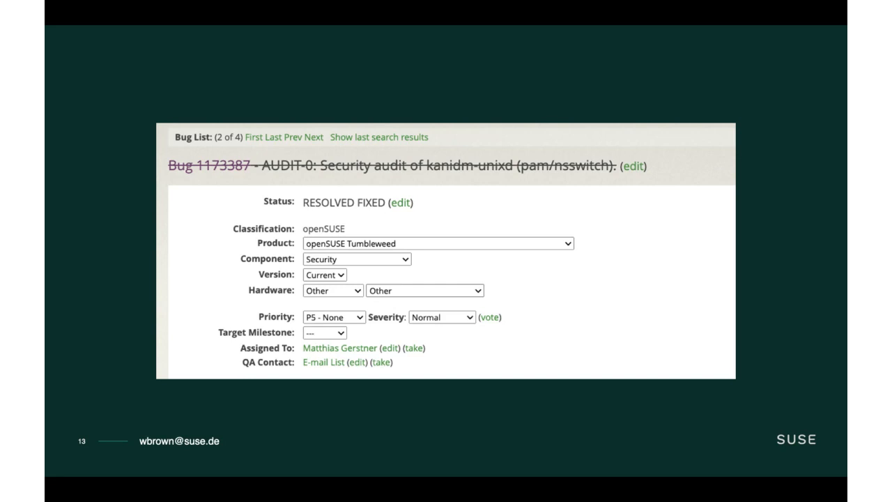
pyautogui.press('Right')
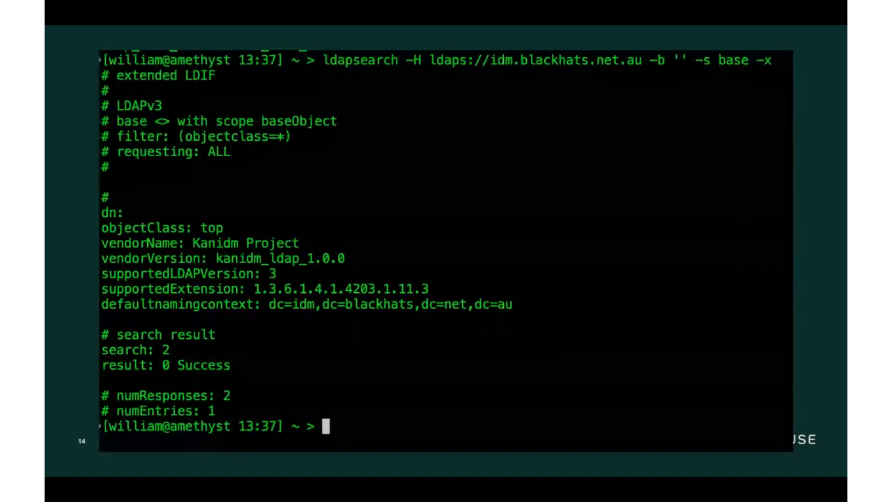